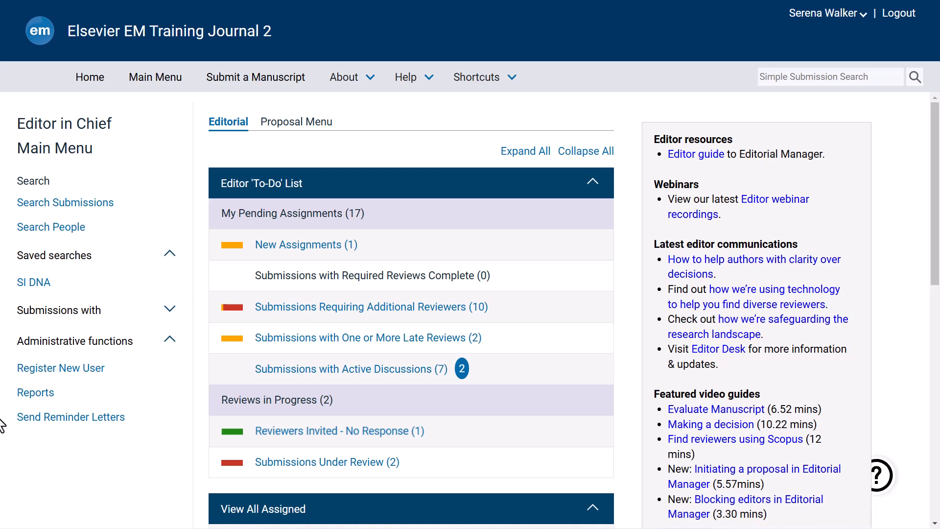
Step: Review the status history of the first submission with late reviews and close it
left_click(366, 338)
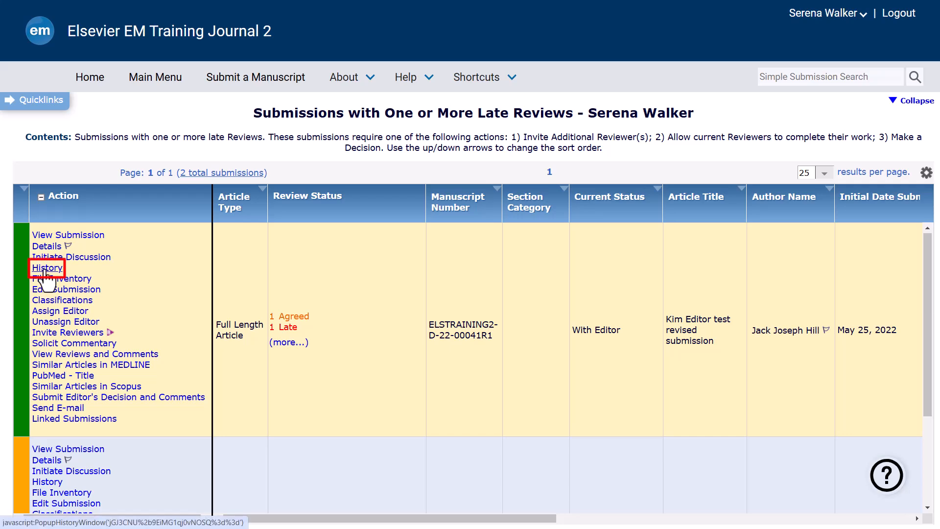
left_click(47, 267)
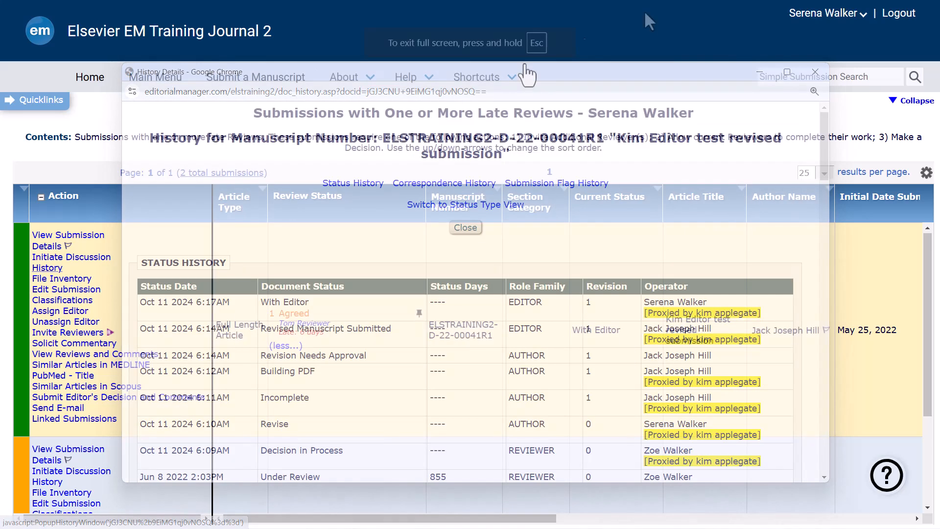
left_click(464, 227)
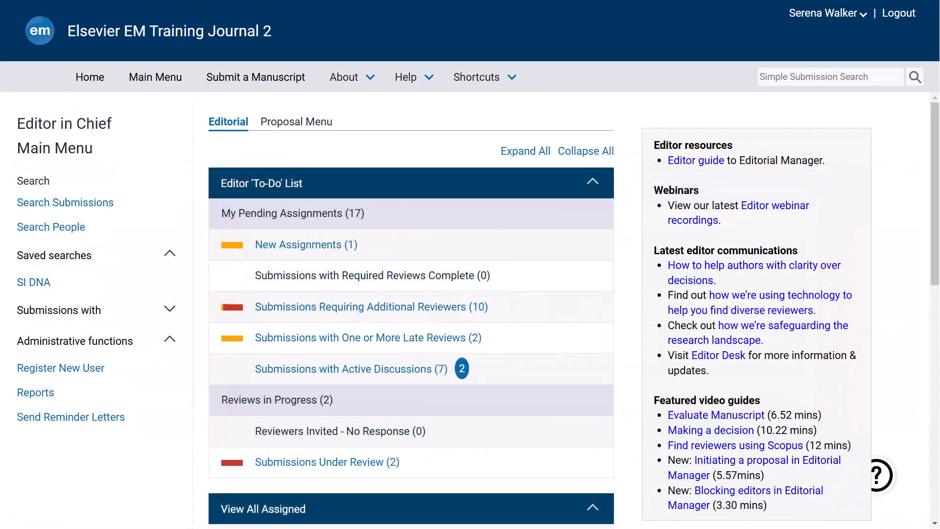
Step: Go to Send Reminder Letters from the Administrative functions of the Main Menu
left_click(70, 417)
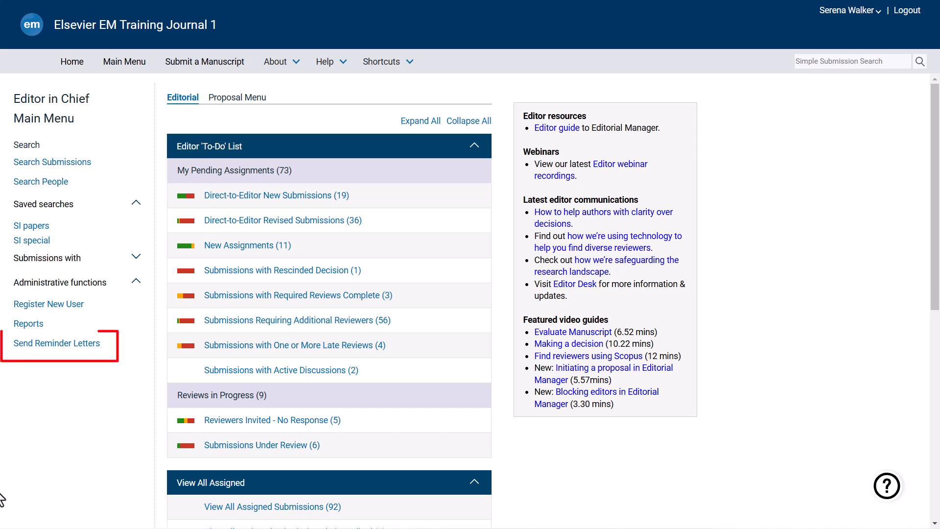
mouse_move(56, 343)
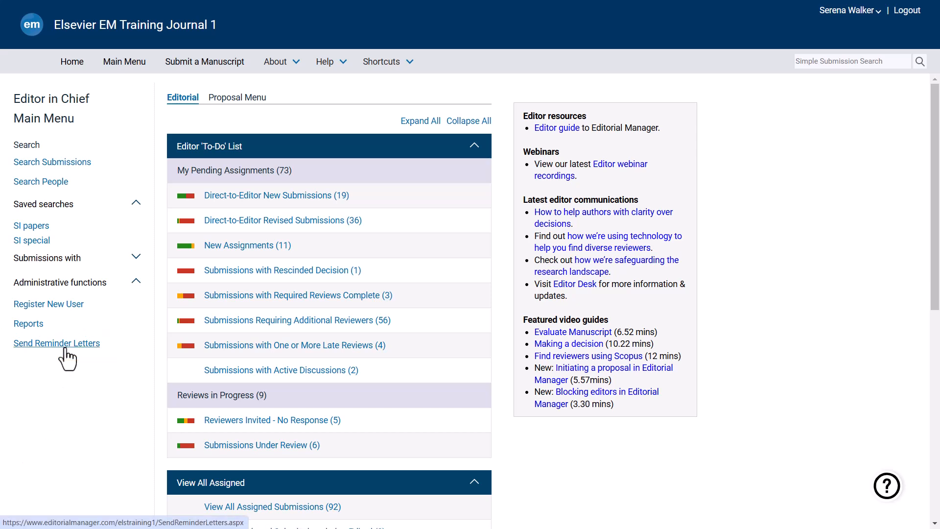
left_click(56, 343)
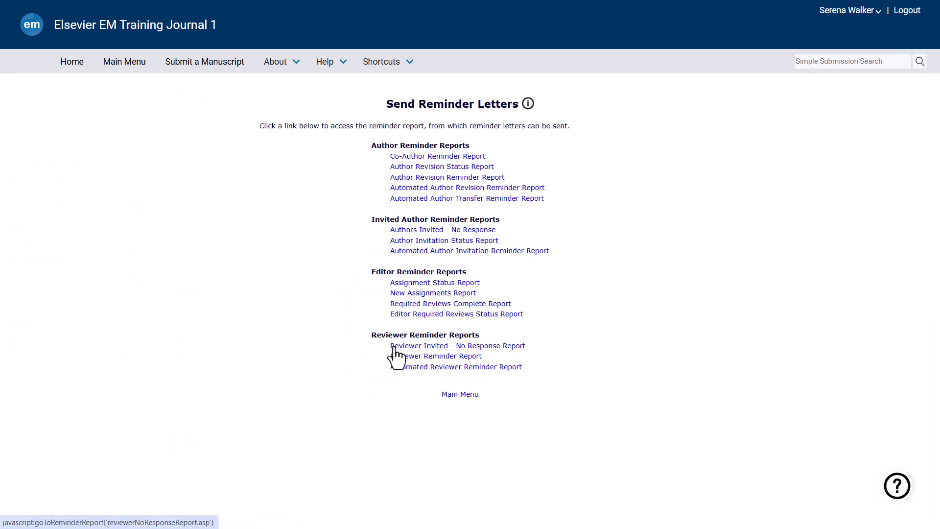
Step: Run the Reviewers Invited - No Response Report with the default 5-day criteria
left_click(458, 346)
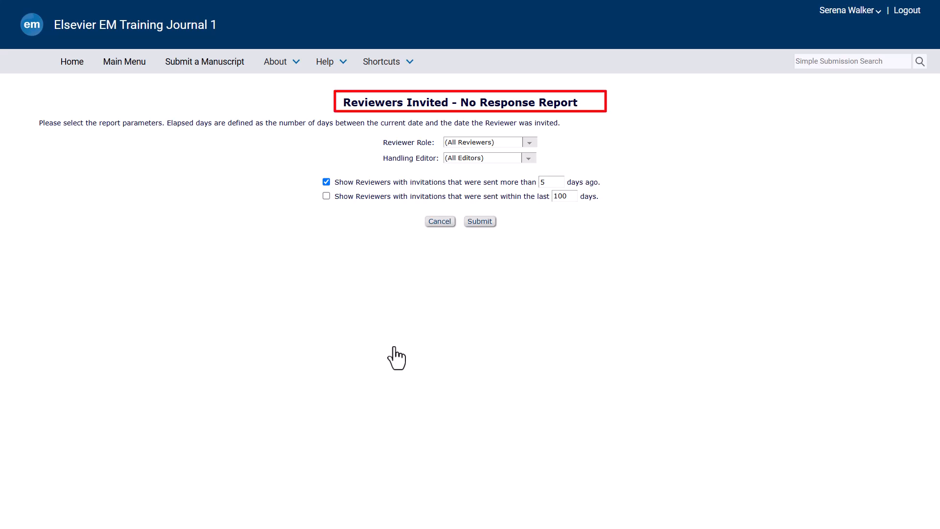
mouse_move(462, 300)
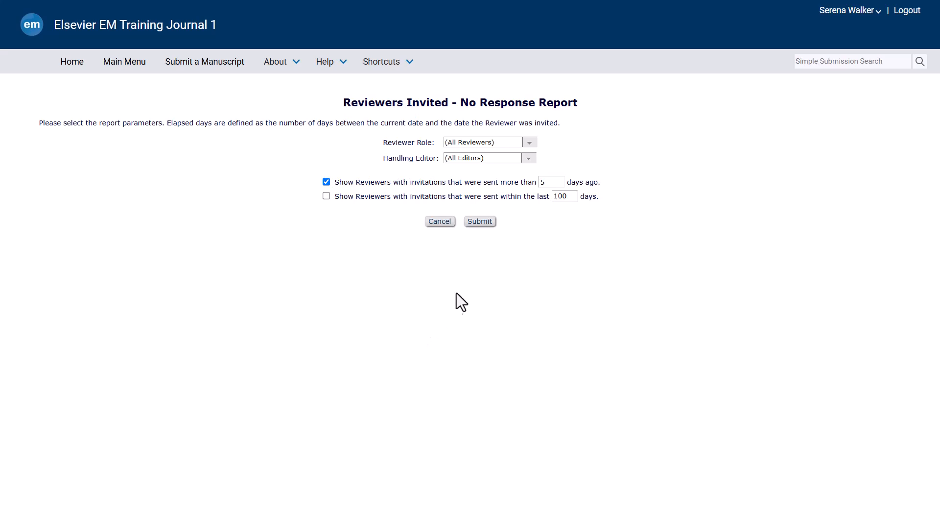
left_click(528, 142)
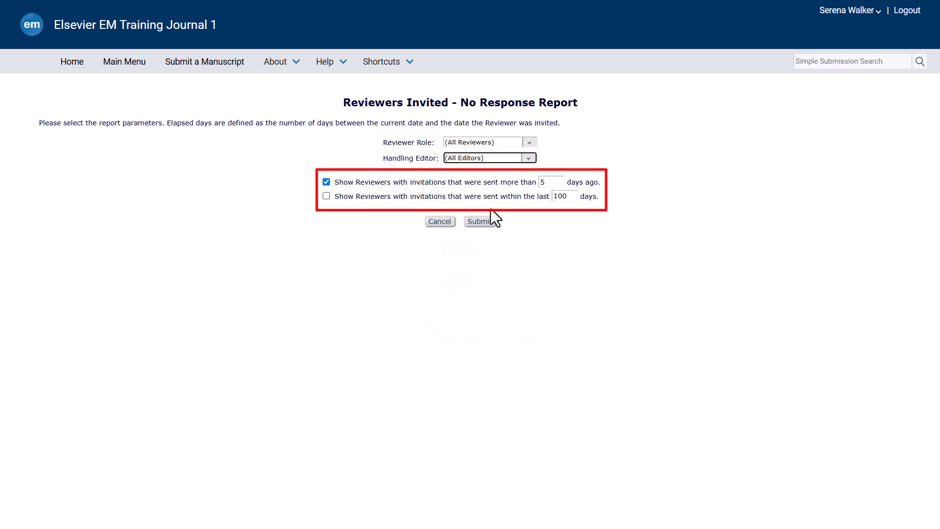
left_click(478, 222)
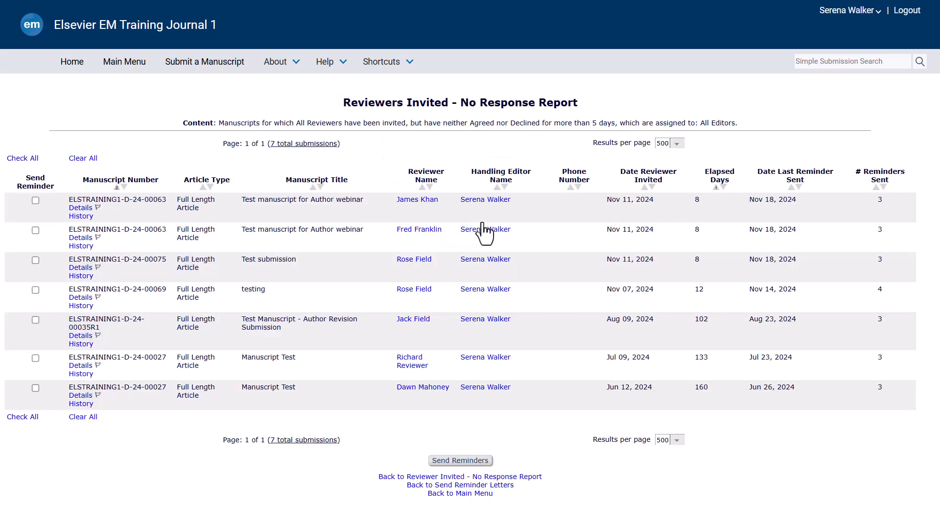
mouse_move(57, 209)
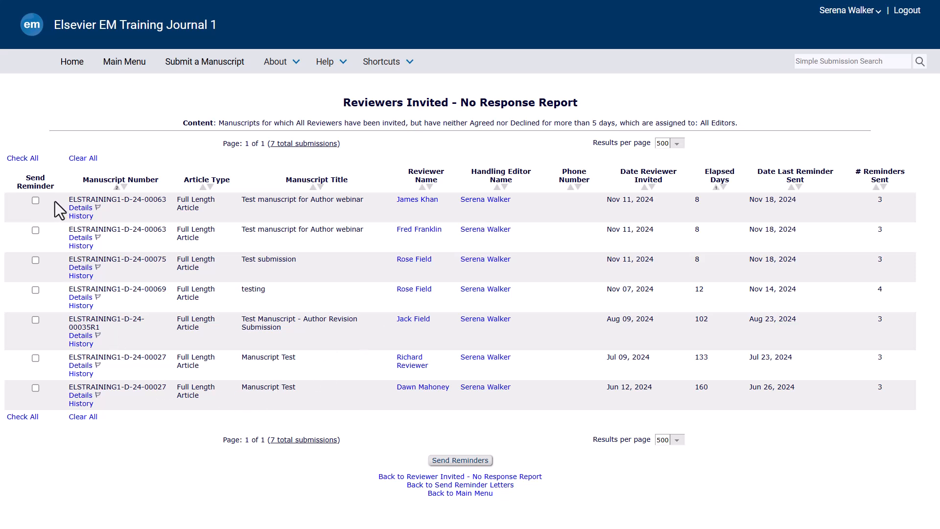
Step: Mark the first two reviewers, then all seven, to receive reminders
left_click(35, 200)
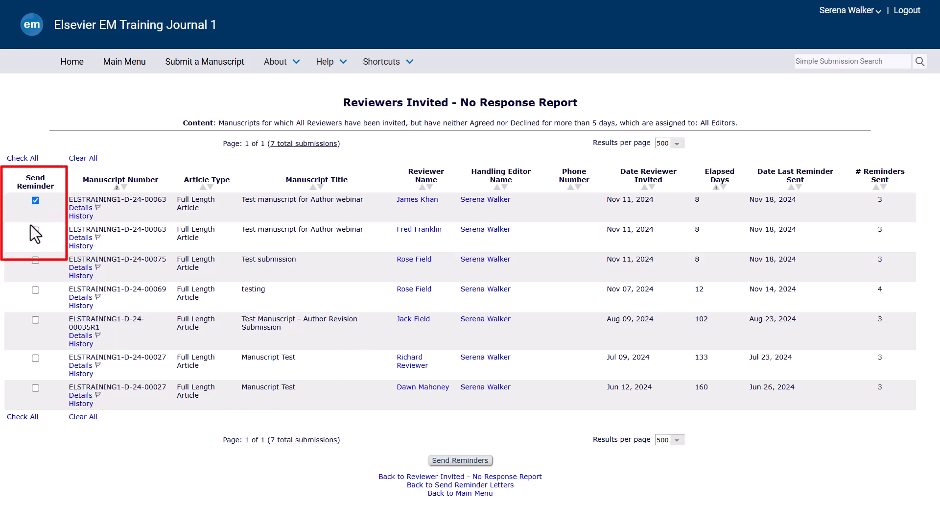
left_click(35, 230)
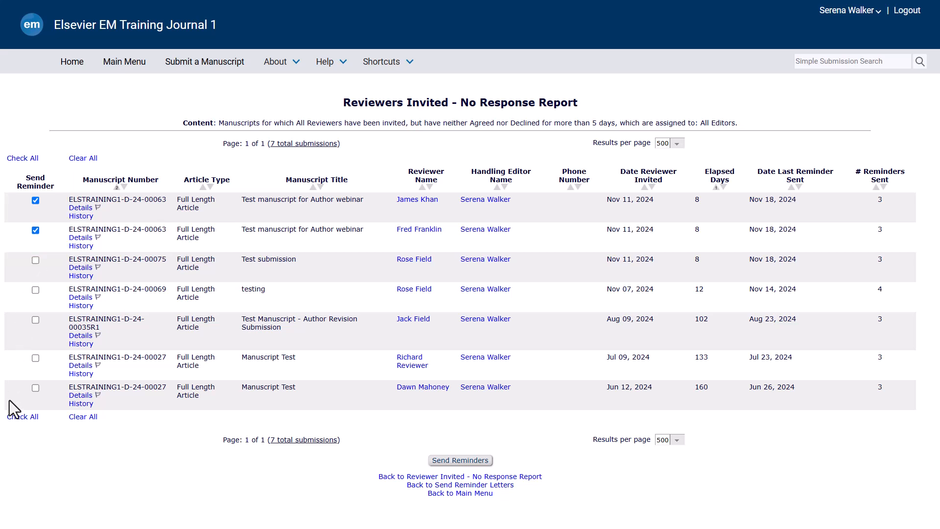
left_click(22, 416)
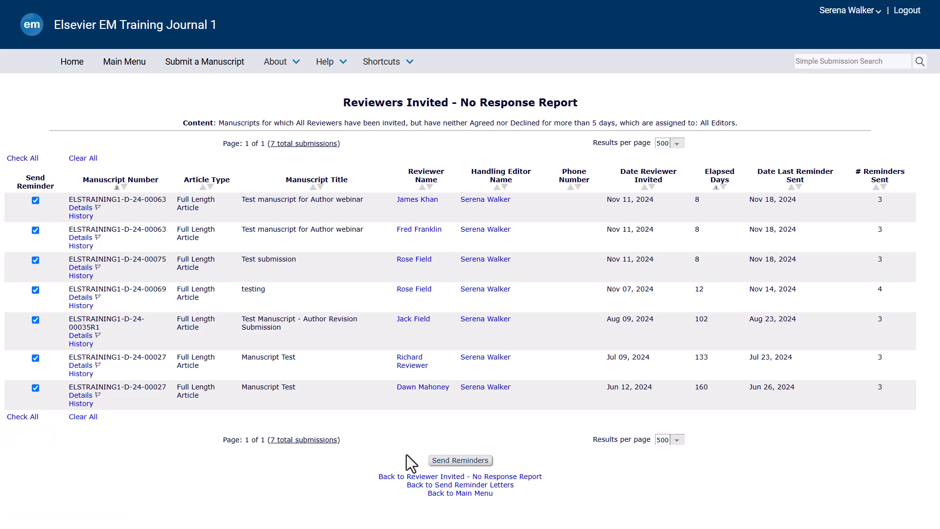
mouse_move(460, 460)
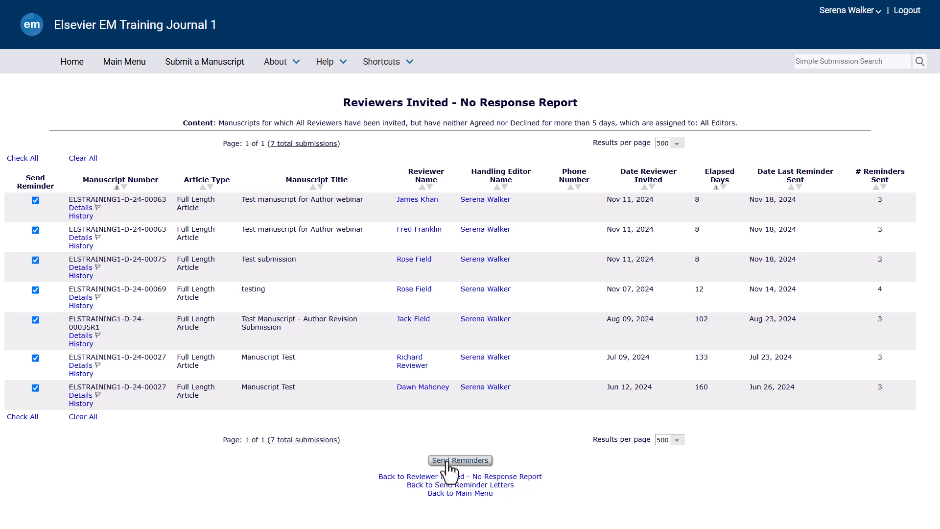
Step: Choose the Before Agree or Decline reminder letter for the selected reviewers
left_click(461, 461)
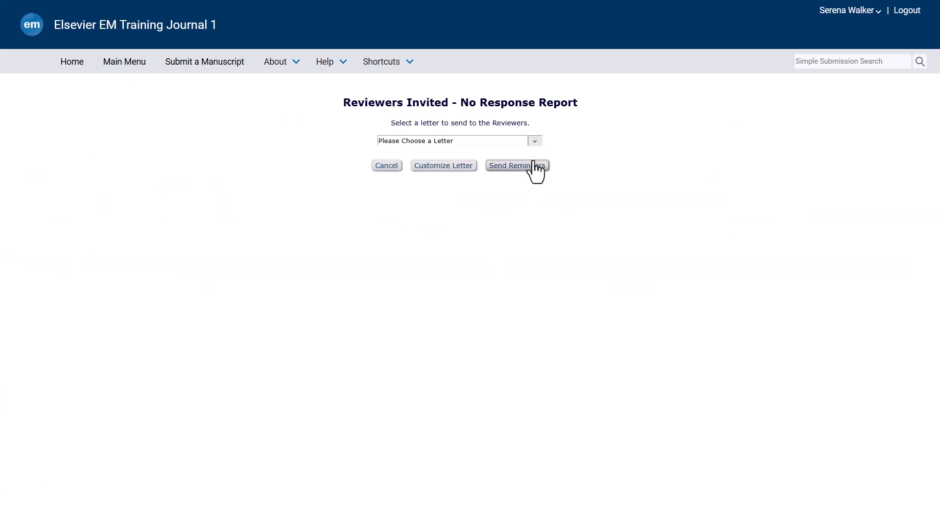
left_click(533, 140)
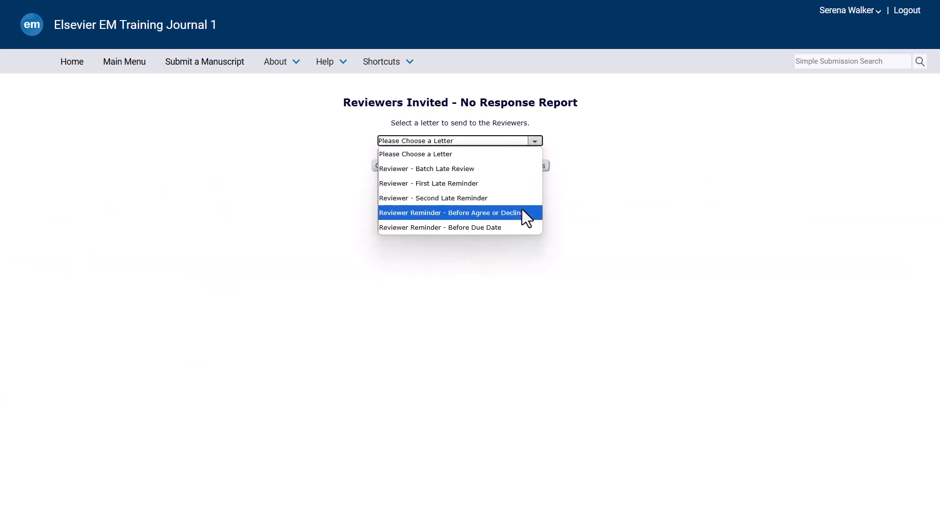
left_click(451, 212)
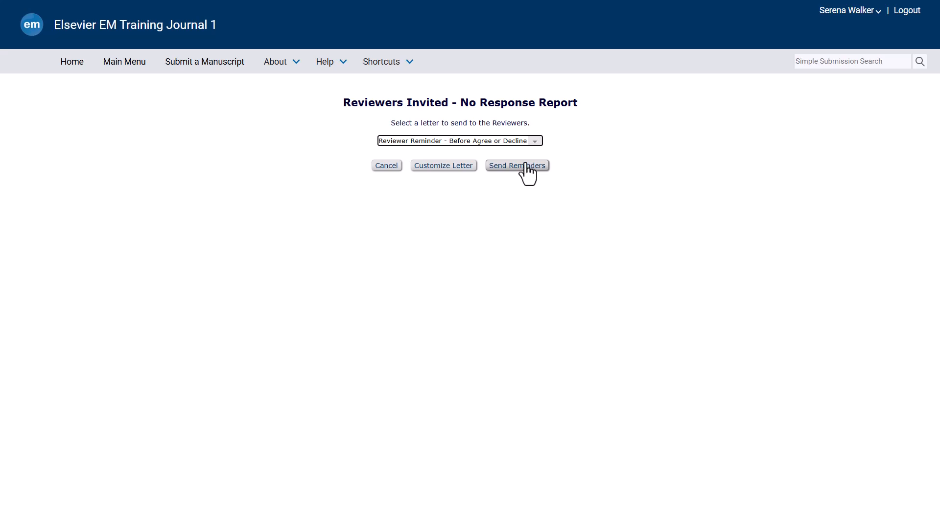
left_click(533, 140)
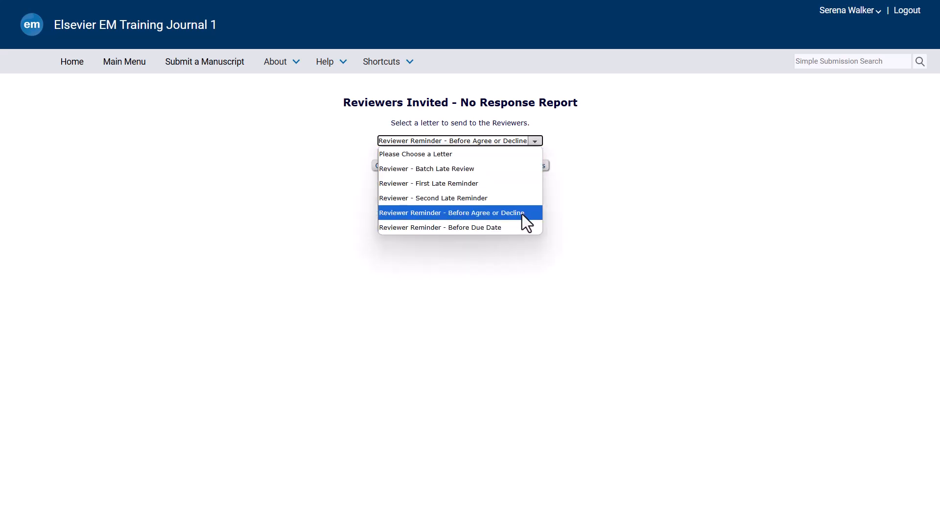
left_click(454, 213)
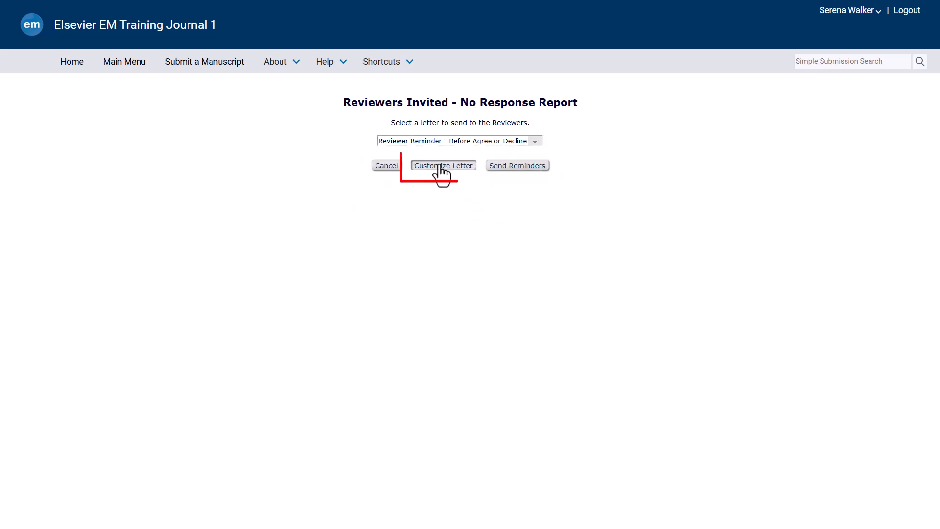
Step: Review the first reviewer's customized letter and send all reminder letters to both reviewers
left_click(443, 164)
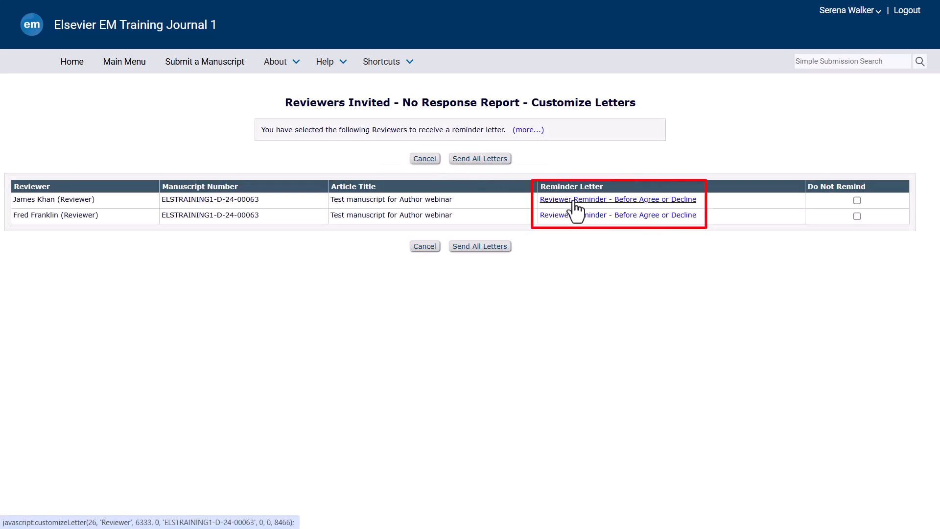
left_click(618, 199)
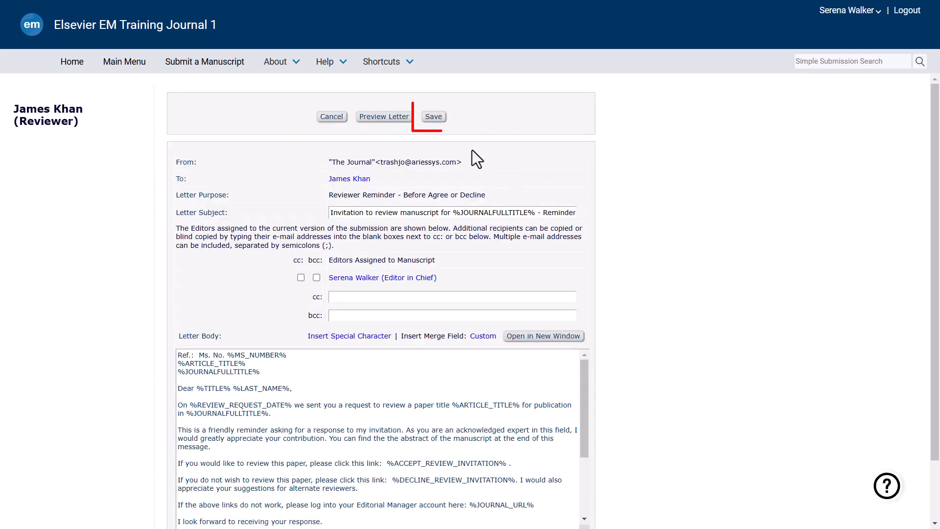
left_click(433, 116)
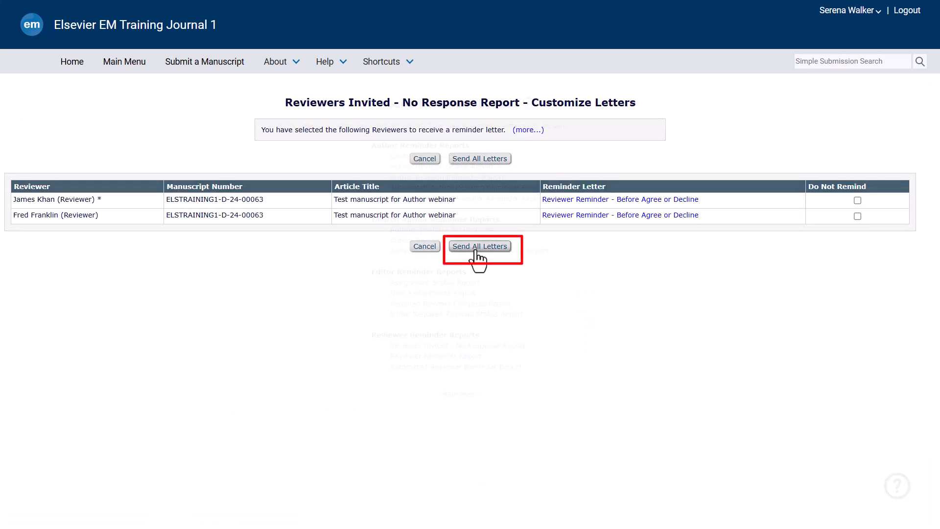
left_click(479, 246)
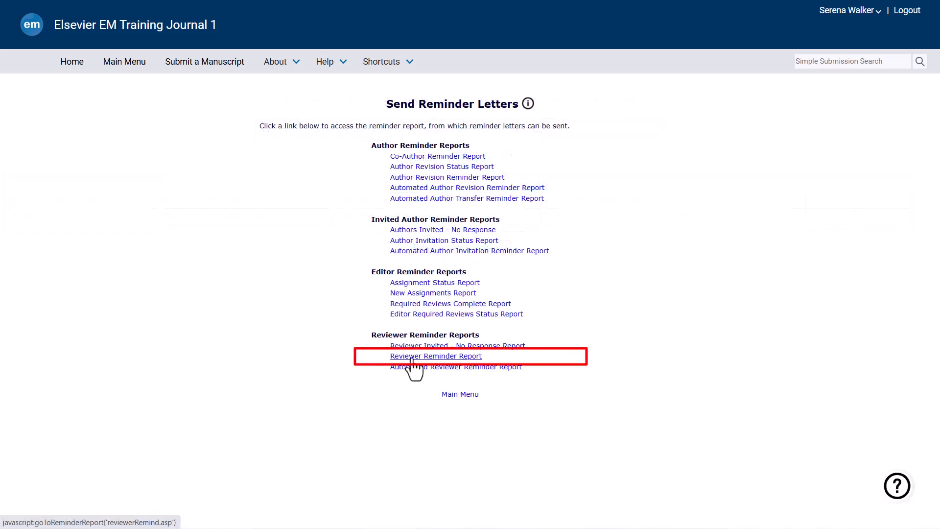
left_click(436, 355)
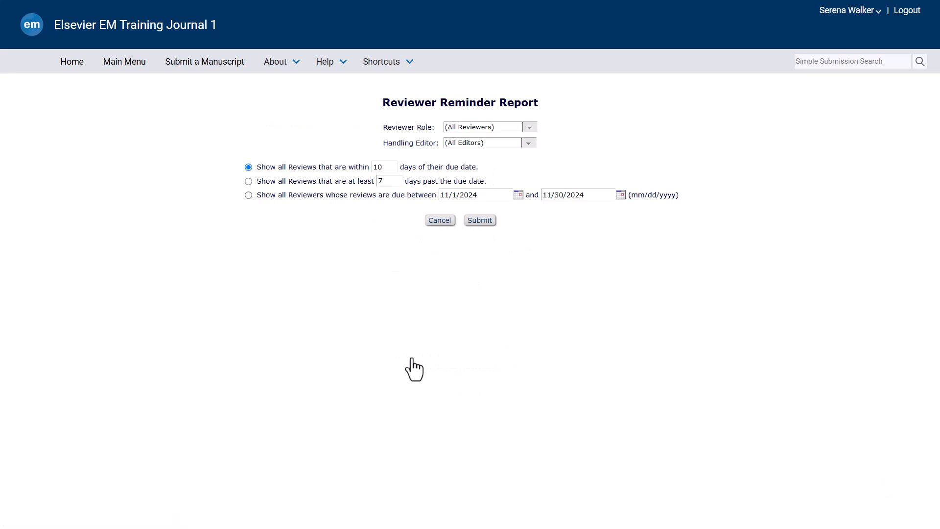
mouse_move(415, 366)
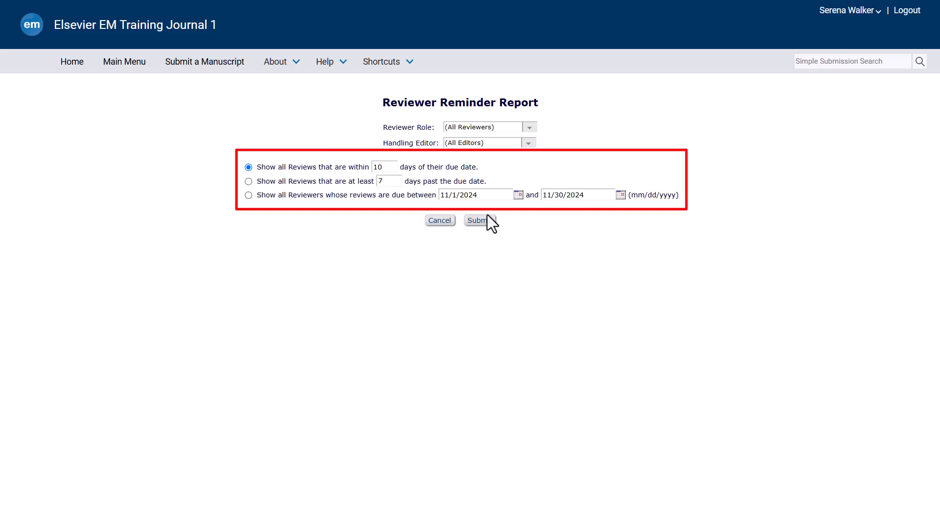
left_click(477, 221)
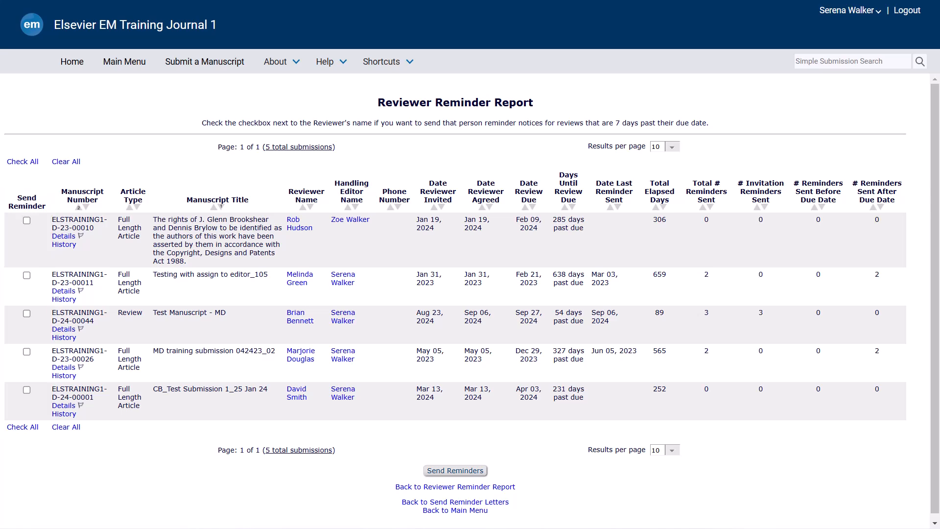
left_click(454, 502)
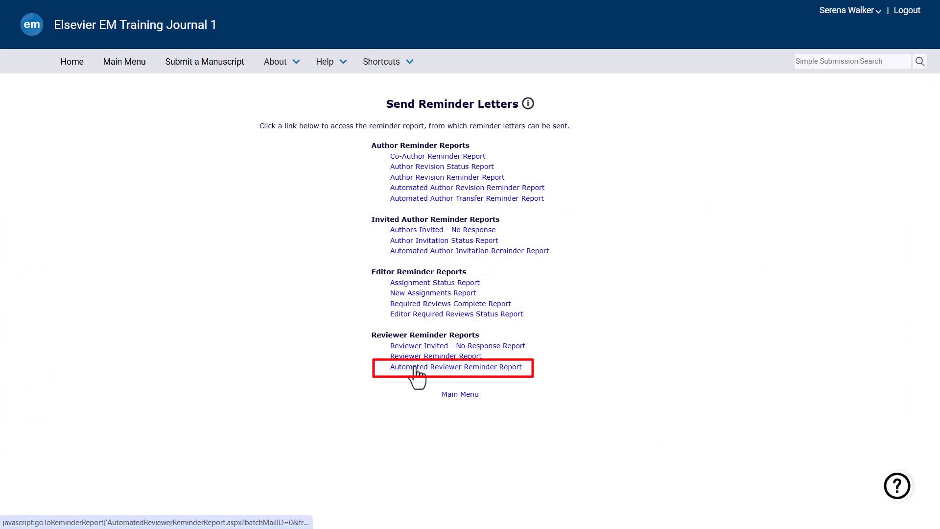
Step: View the Automated Reviewer Reminder Reports criteria form and its seven saved reminders
left_click(454, 366)
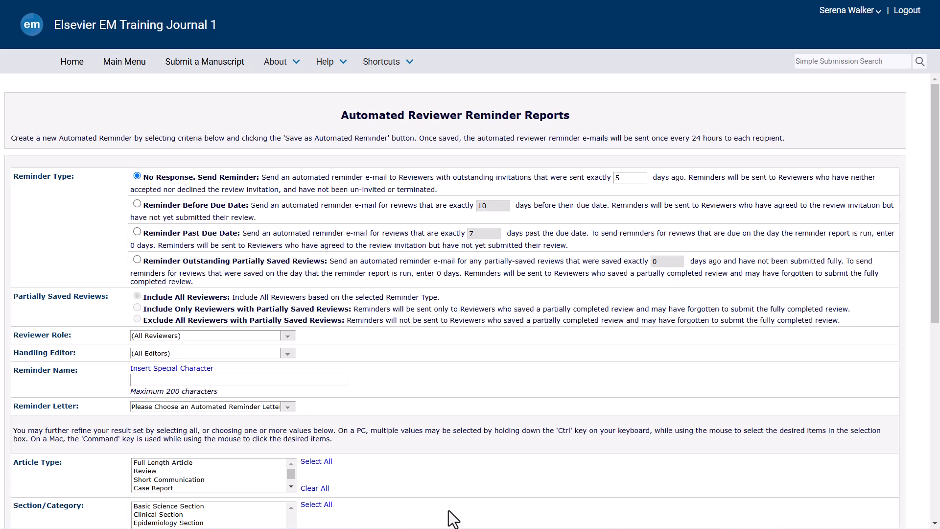
scroll("down", 3)
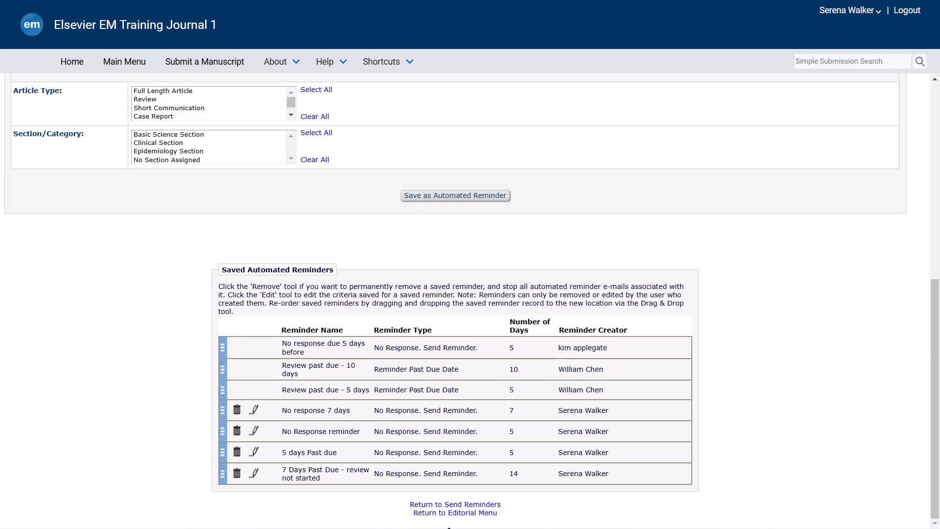
scroll("up", 3)
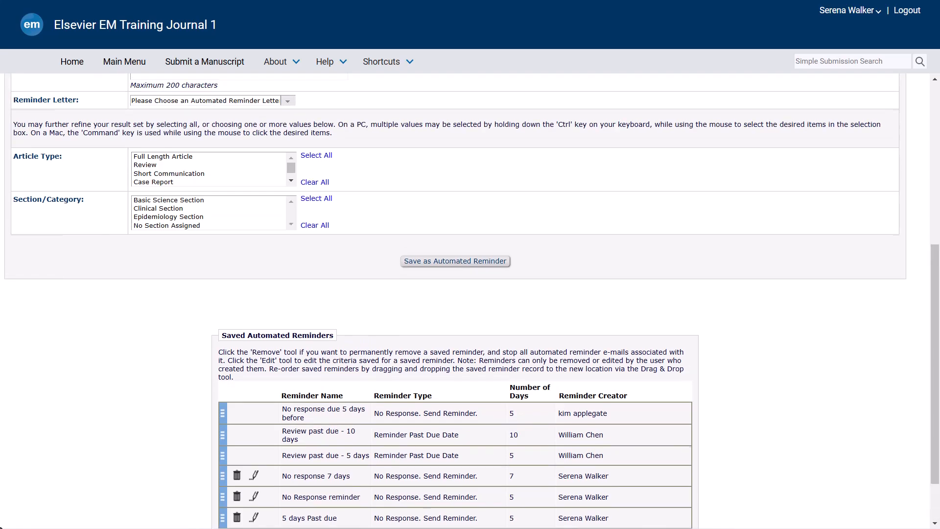
scroll("up", 3)
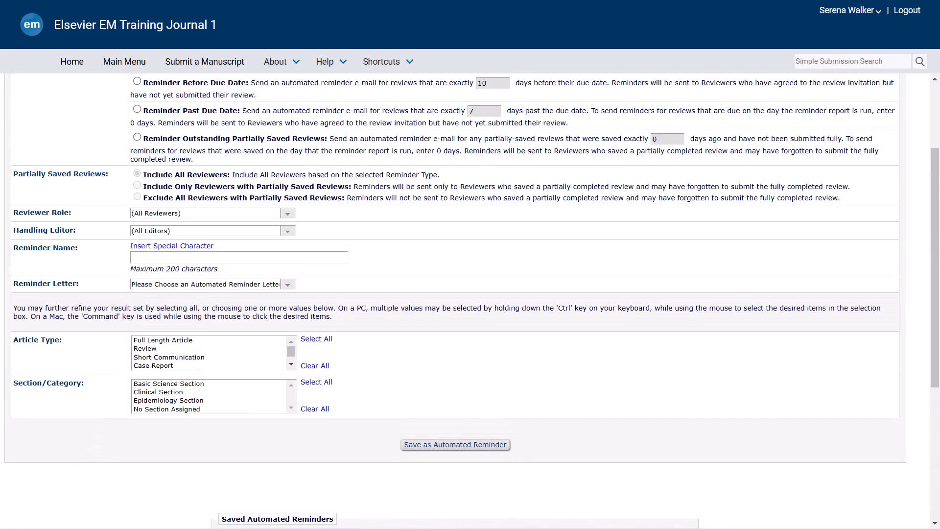
scroll("up", 3)
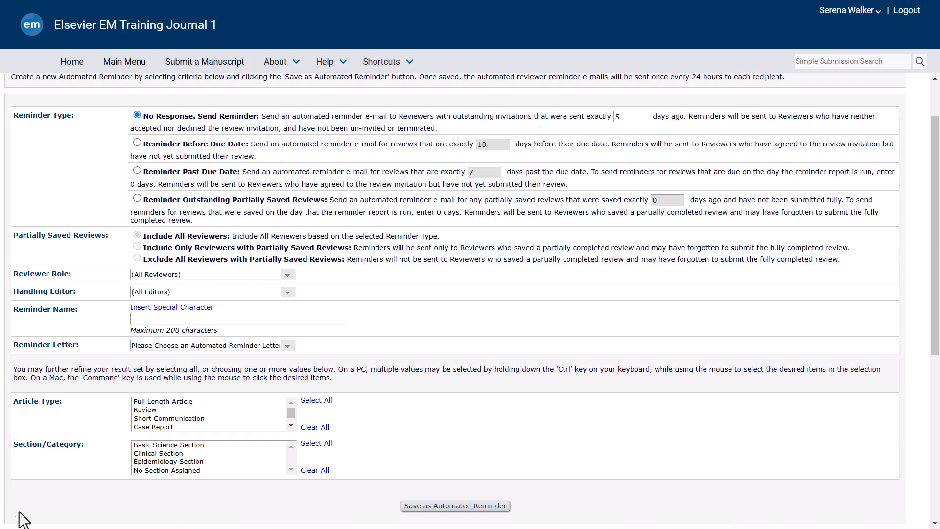
Step: Save a Reminder Past Due Date named '7 days past due date' with the Reviewer - First Late Reminder letter
left_click(137, 173)
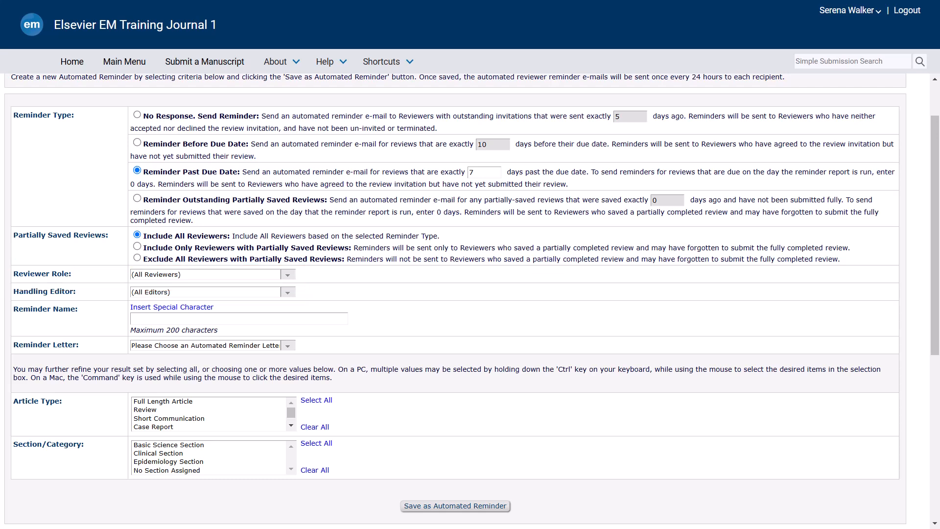
mouse_move(5, 333)
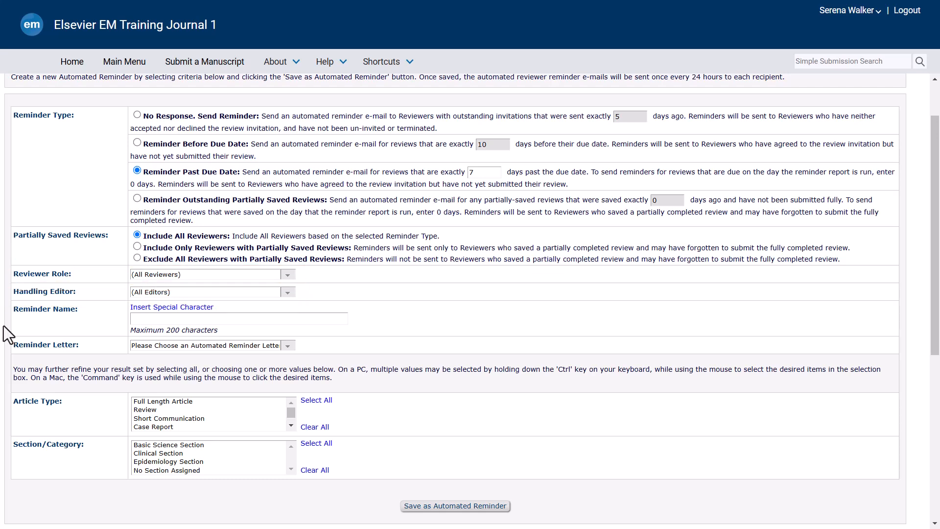
type("7 days p")
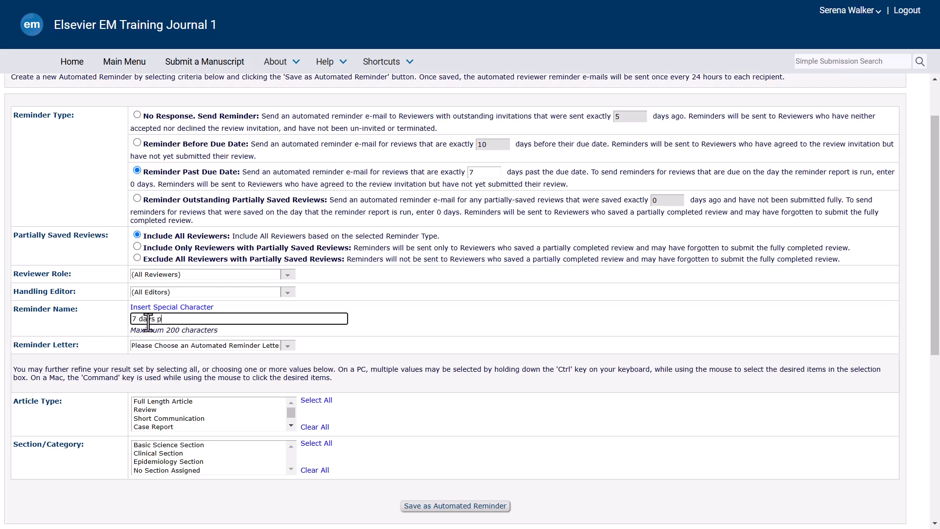
left_click(287, 344)
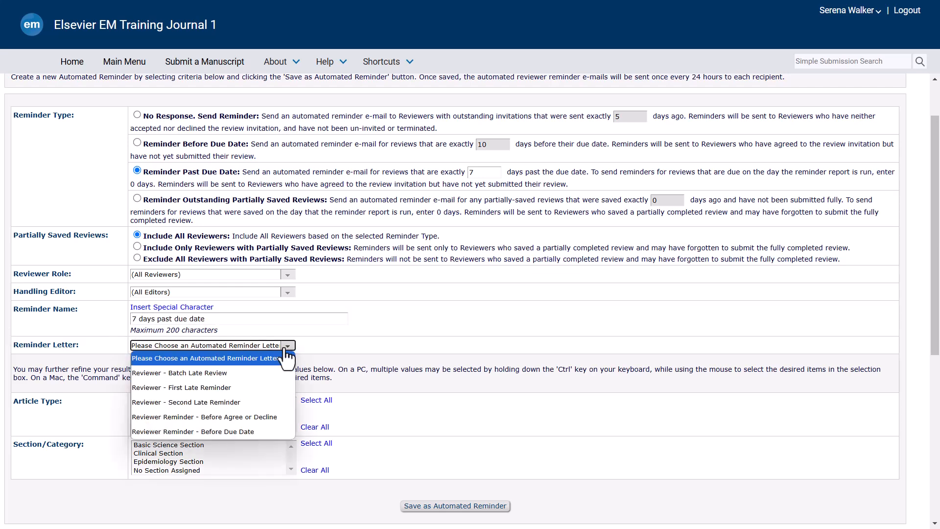
left_click(181, 388)
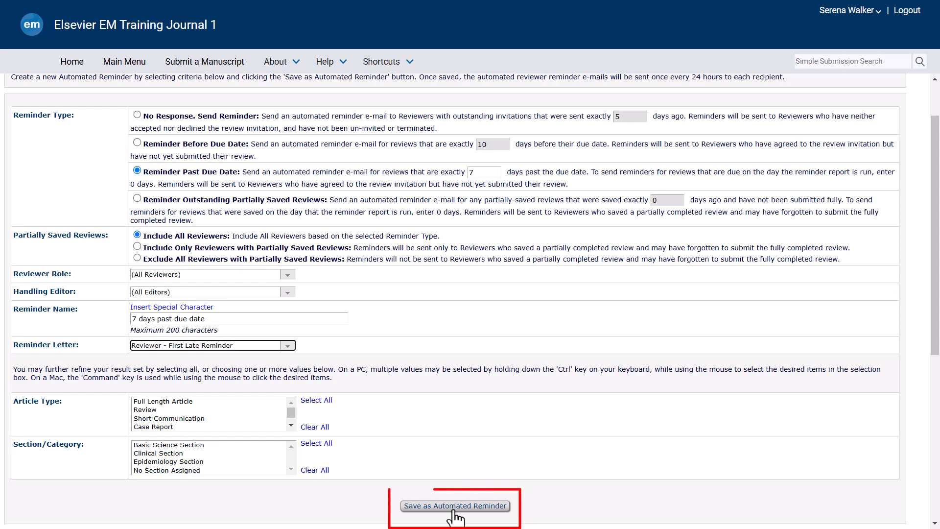
left_click(454, 505)
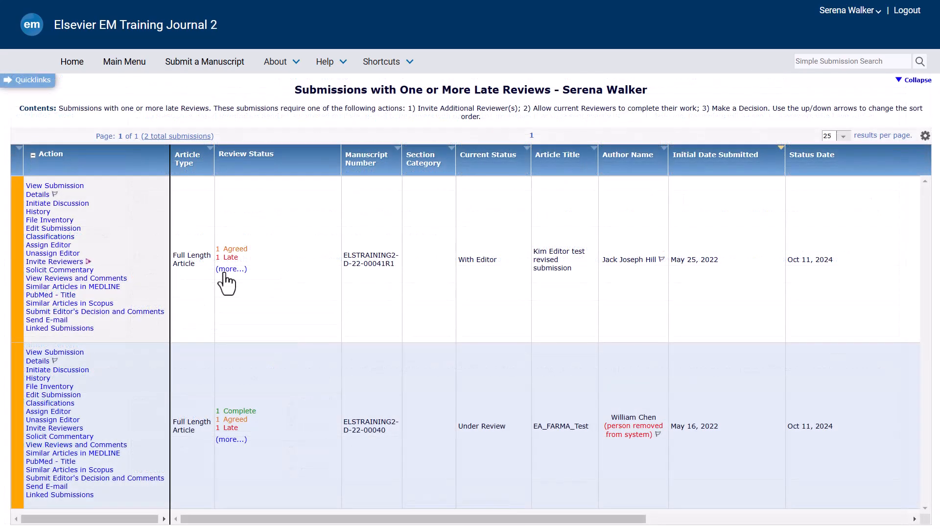
mouse_move(54, 261)
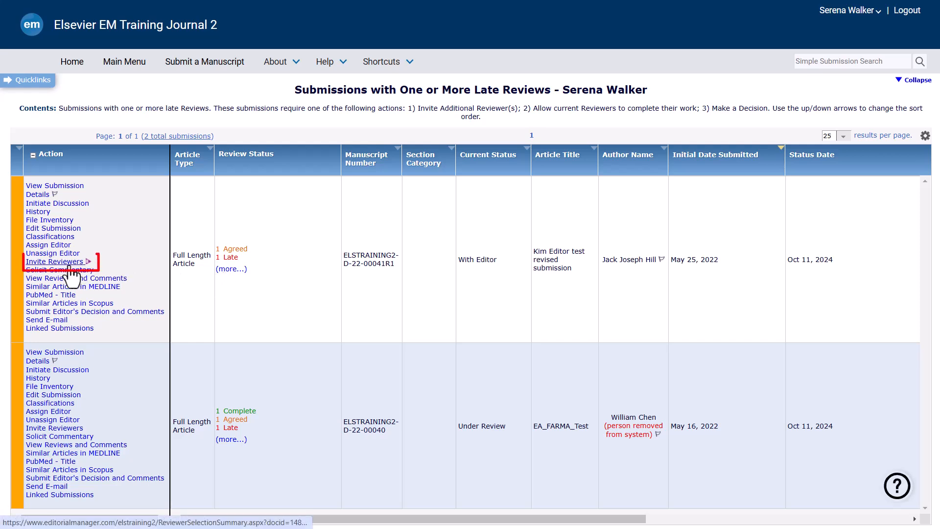
Step: Show the Review Status of the first late submission's two invited reviewers via Invite Reviewers
left_click(53, 261)
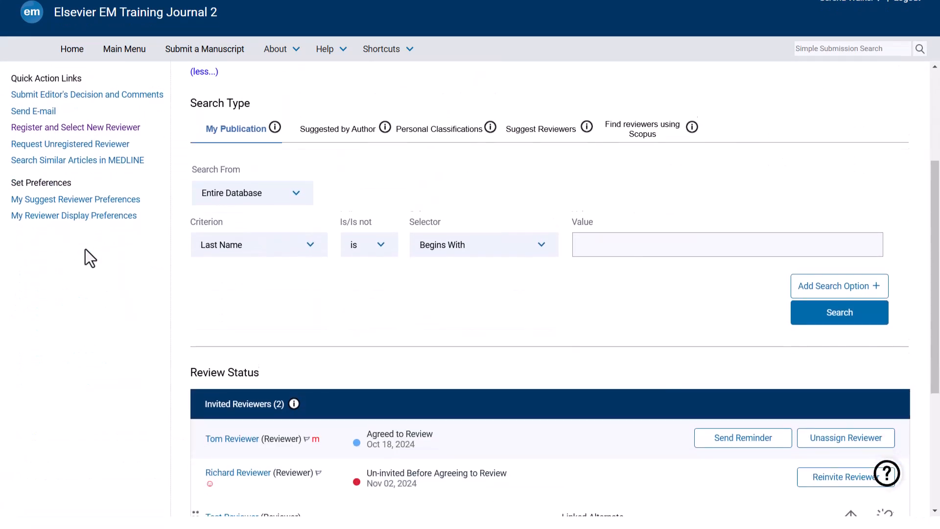
scroll("down", 3)
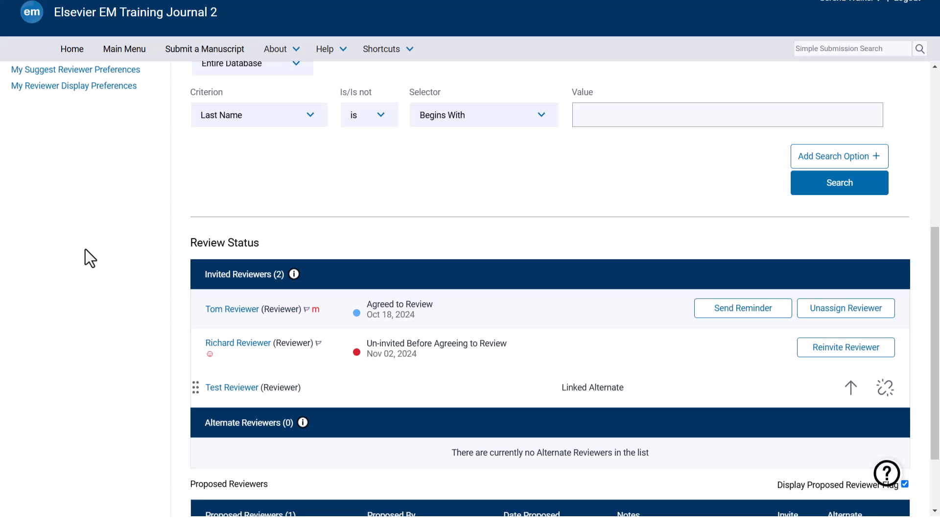
left_click(233, 241)
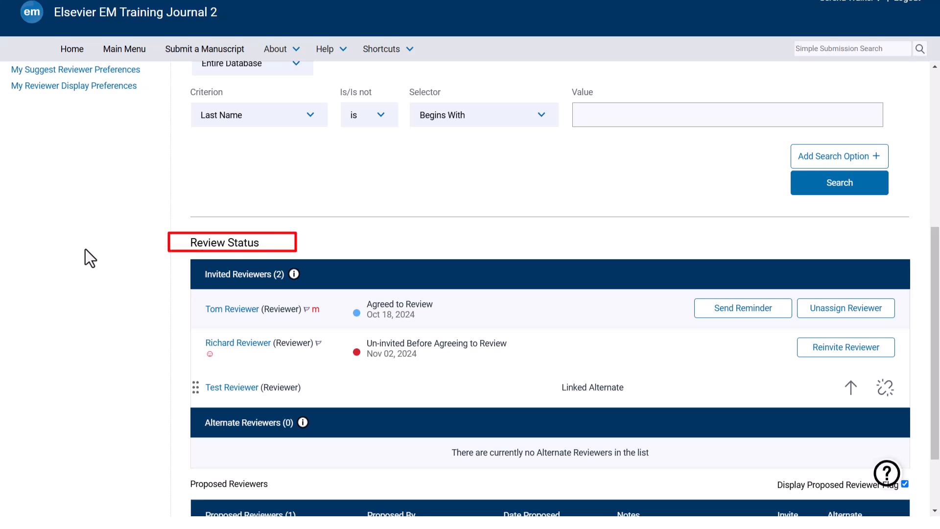
scroll("up", 3)
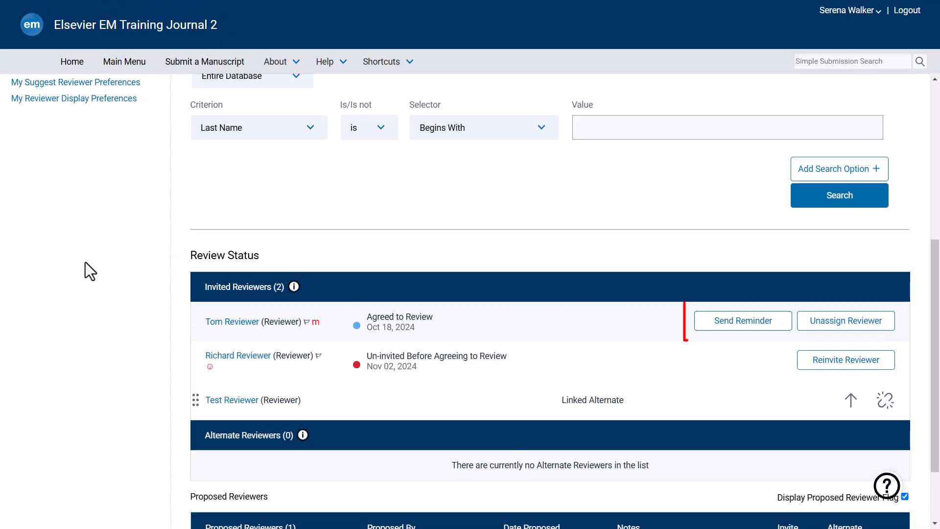